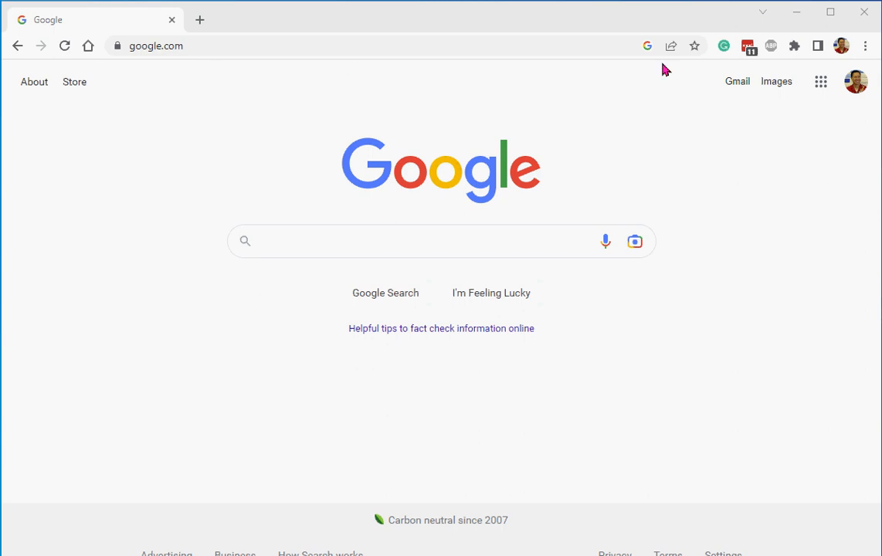
pyautogui.moveTo(672, 160)
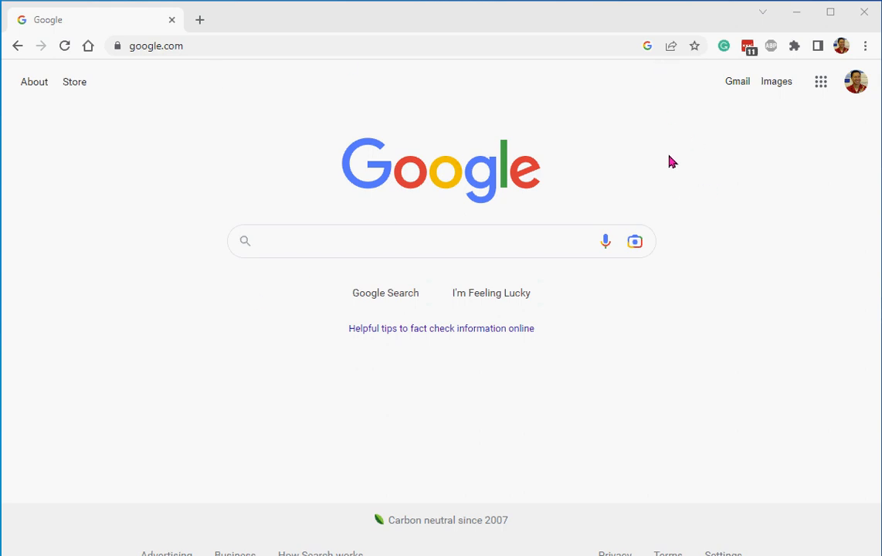
pyautogui.moveTo(667, 198)
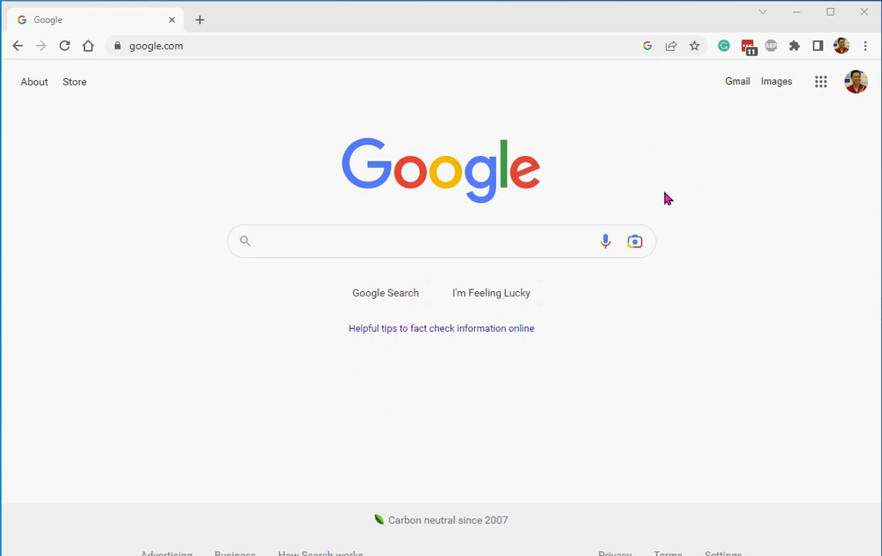
pyautogui.moveTo(842, 49)
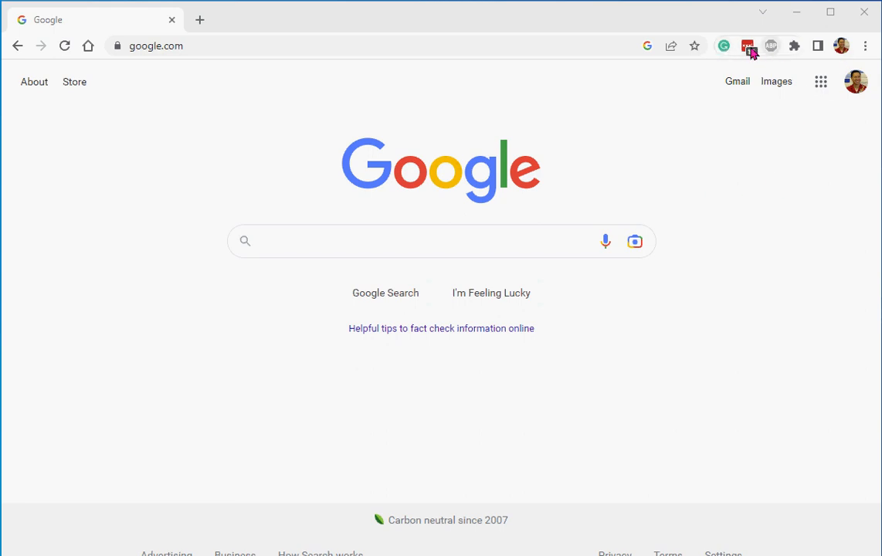
pyautogui.moveTo(810, 63)
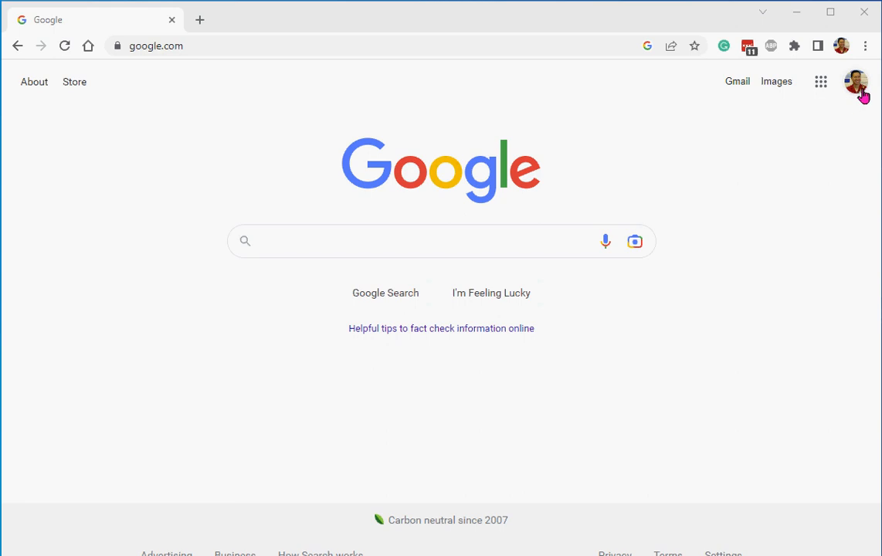
pyautogui.moveTo(855, 84)
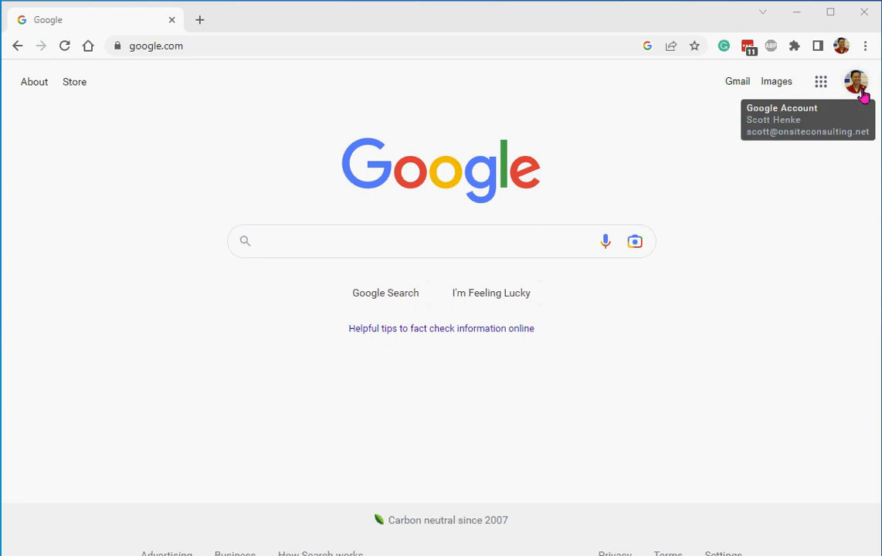
pyautogui.moveTo(737, 81)
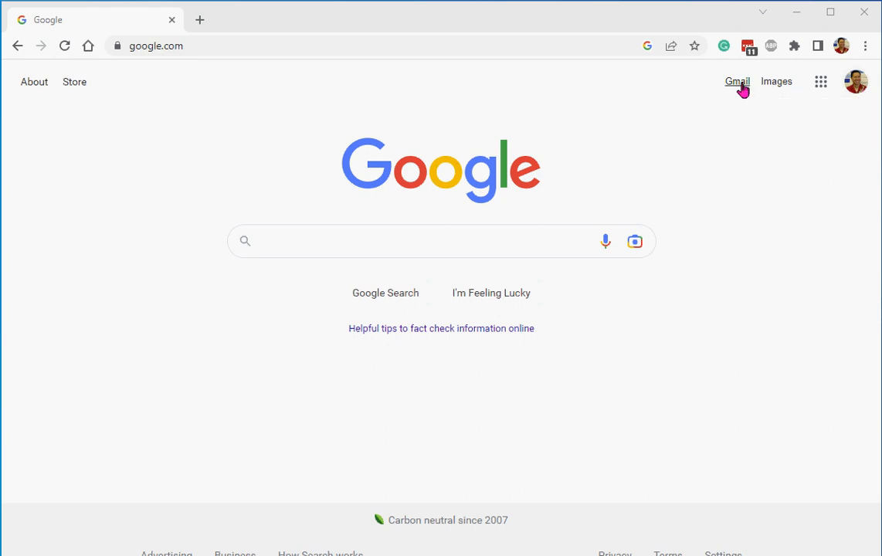
pyautogui.moveTo(855, 83)
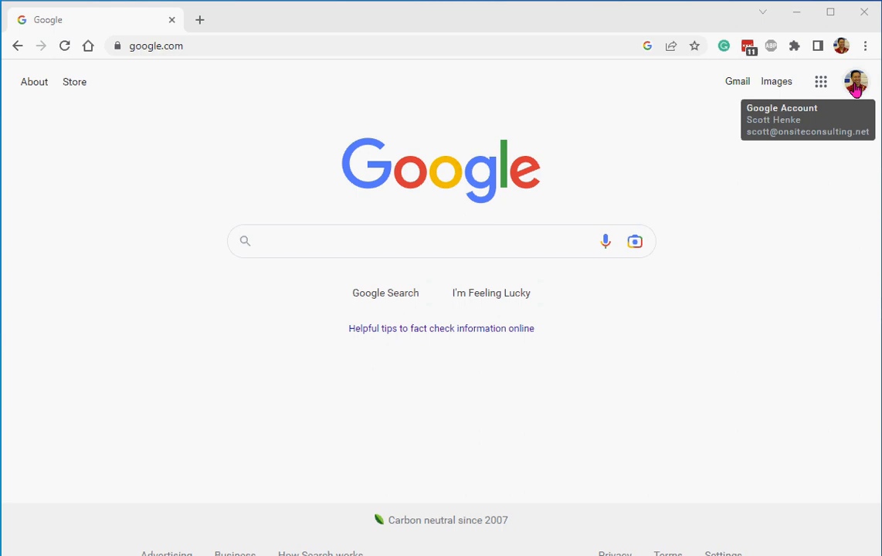
pyautogui.moveTo(753, 70)
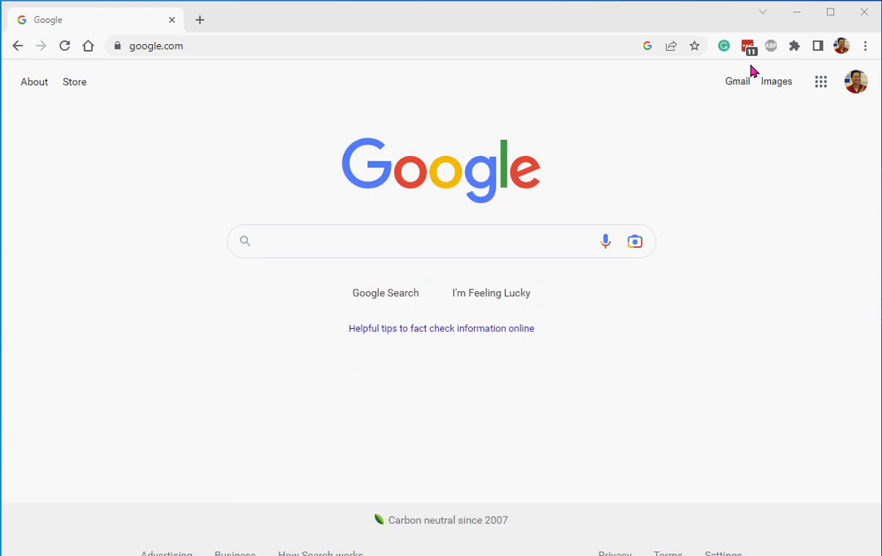
pyautogui.moveTo(856, 91)
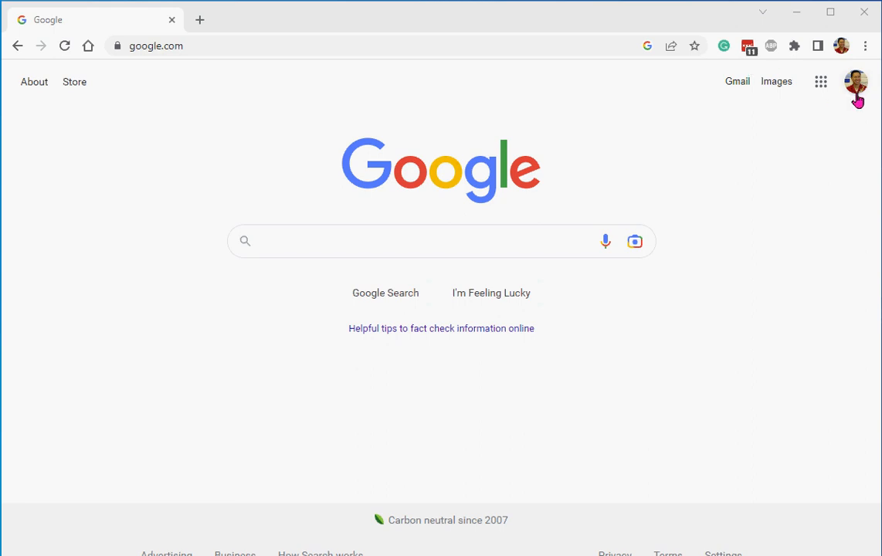
pyautogui.moveTo(806, 66)
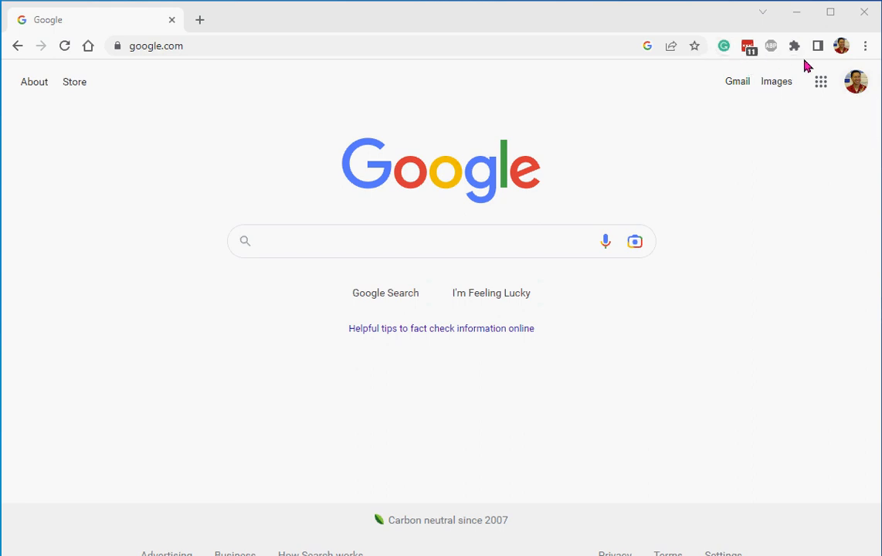
pyautogui.moveTo(794, 45)
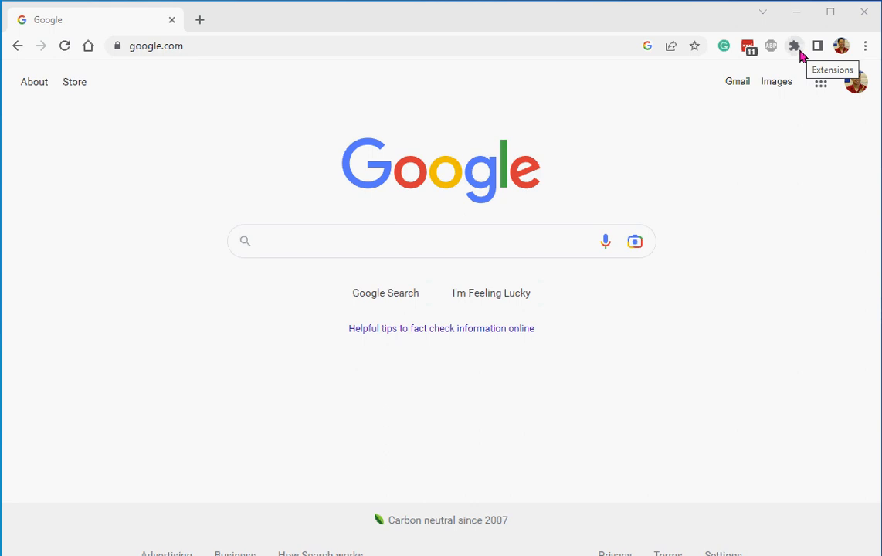
pyautogui.moveTo(797, 55)
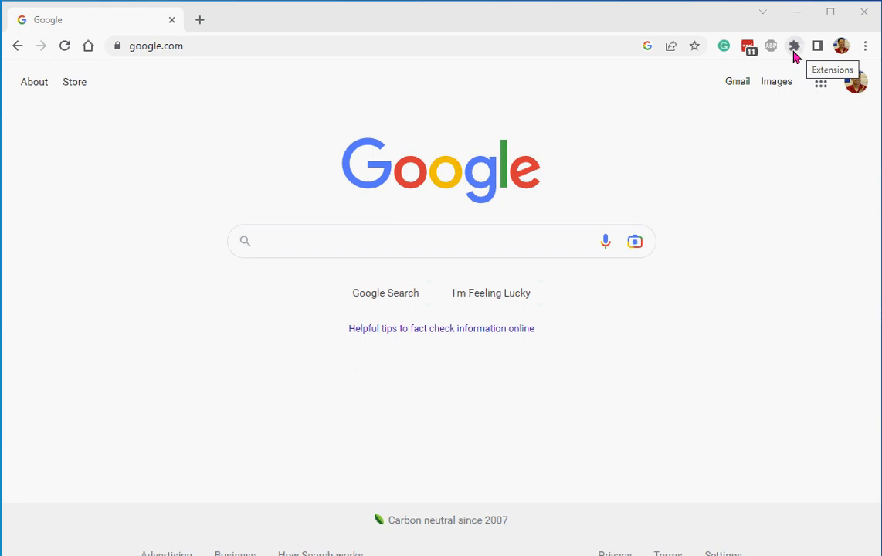
# Step: From the toolbar's puzzle-piece menu, open Manage extensions in a new tab
pyautogui.click(794, 46)
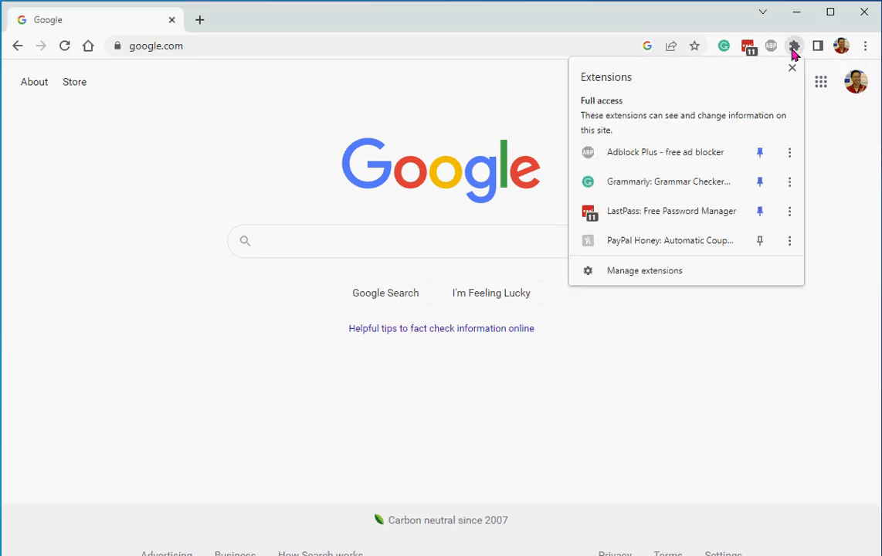
pyautogui.moveTo(734, 181)
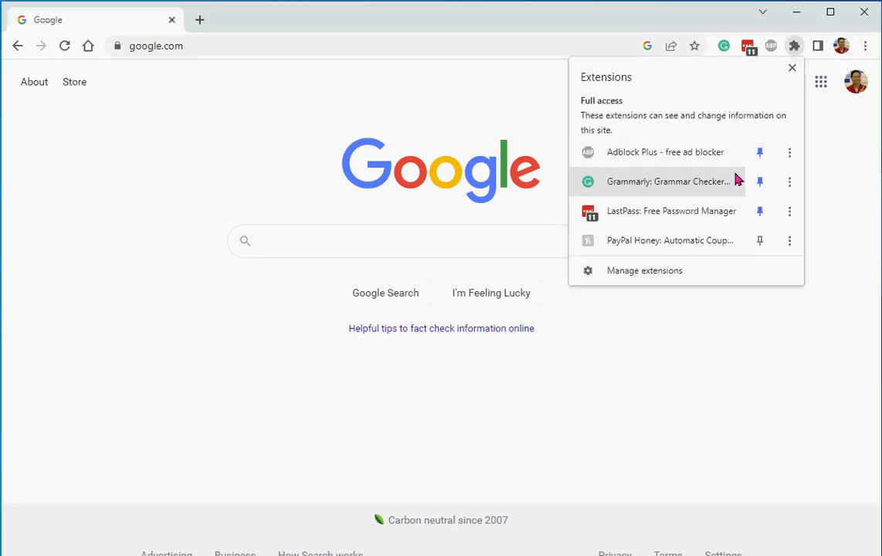
pyautogui.moveTo(702, 162)
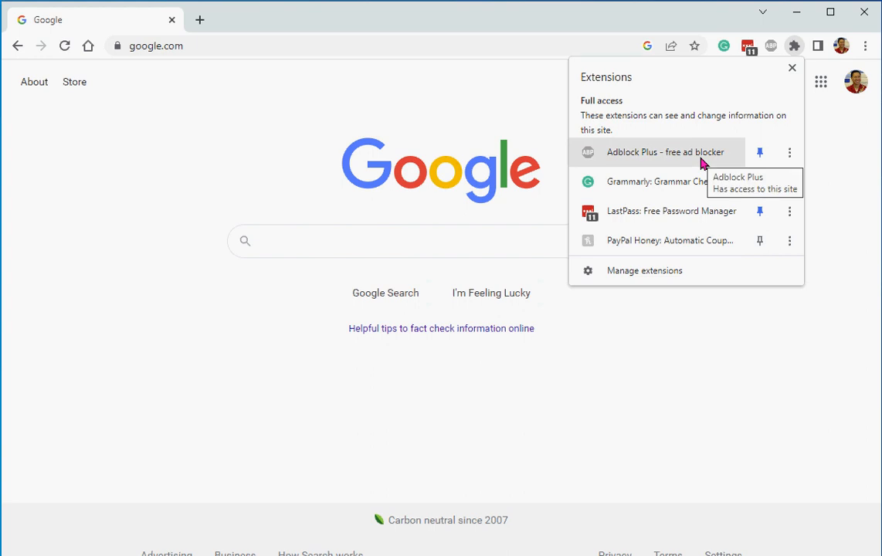
pyautogui.moveTo(768, 48)
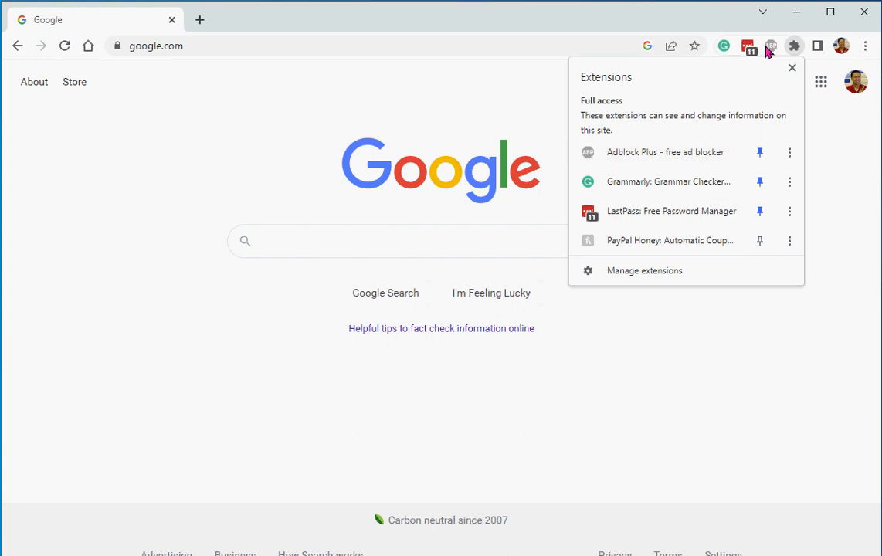
pyautogui.moveTo(691, 192)
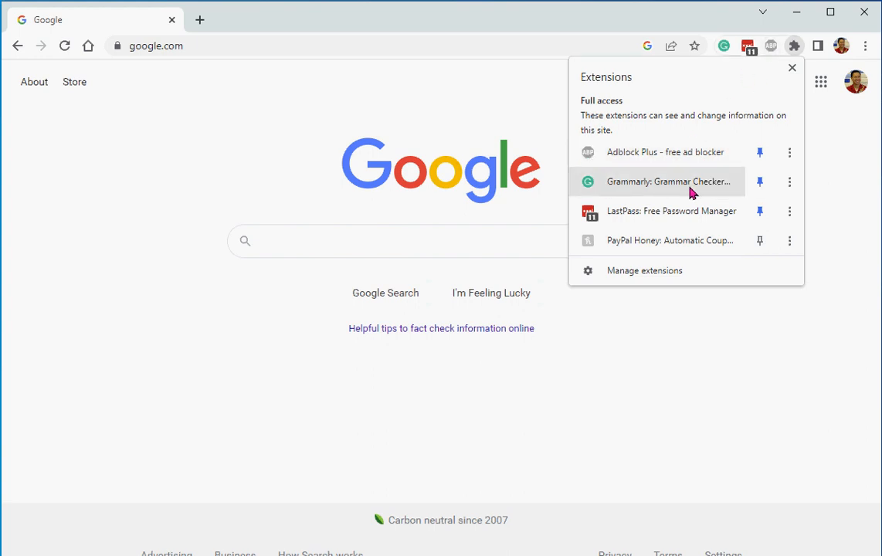
pyautogui.moveTo(724, 46)
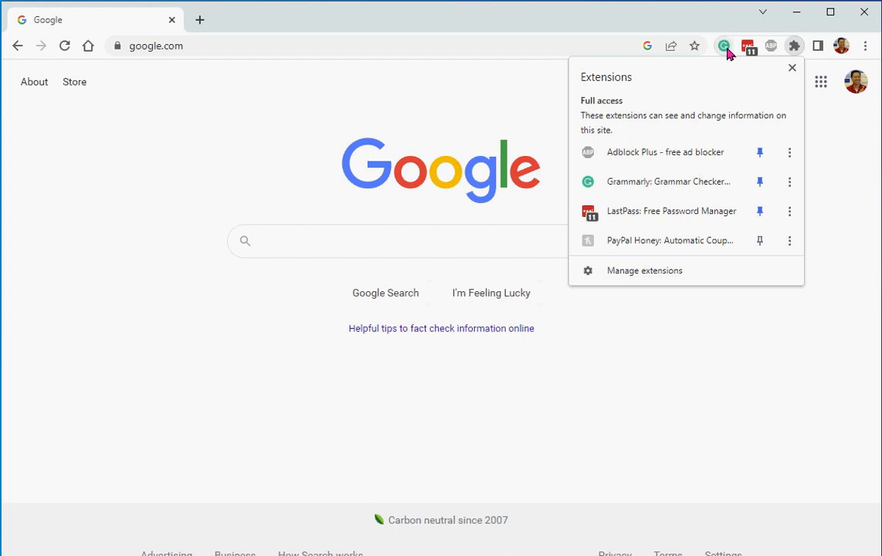
pyautogui.moveTo(724, 46)
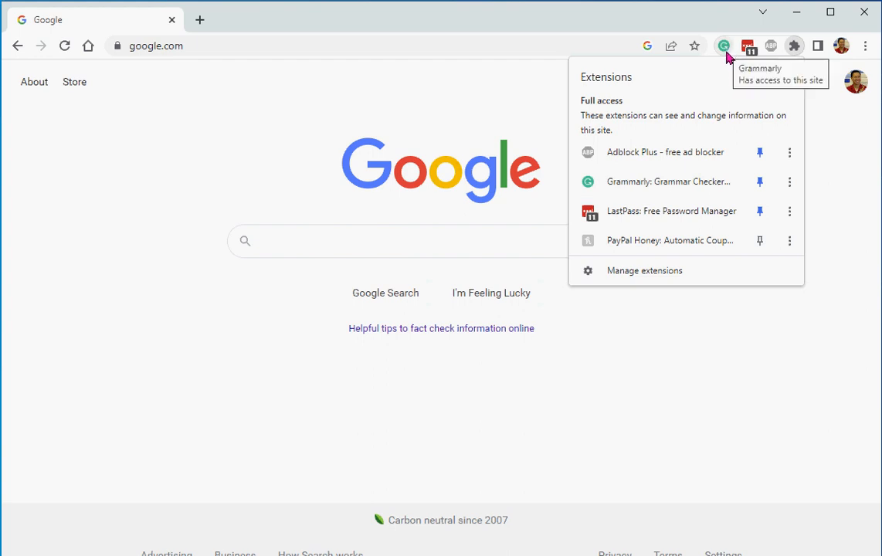
pyautogui.moveTo(719, 140)
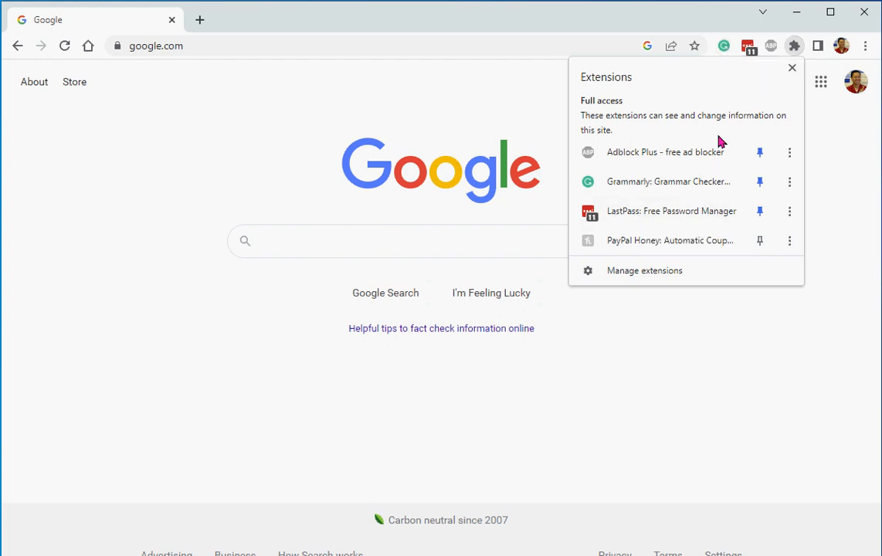
pyautogui.moveTo(670, 241)
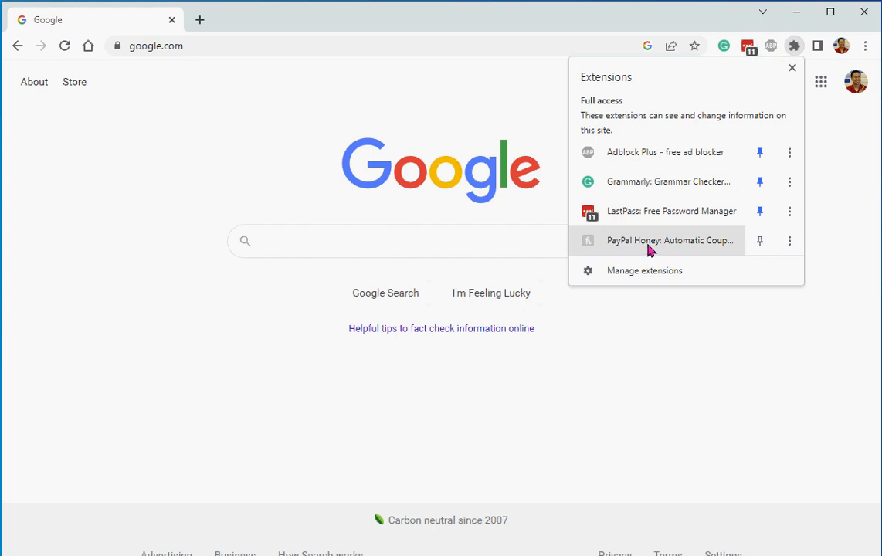
pyautogui.moveTo(724, 250)
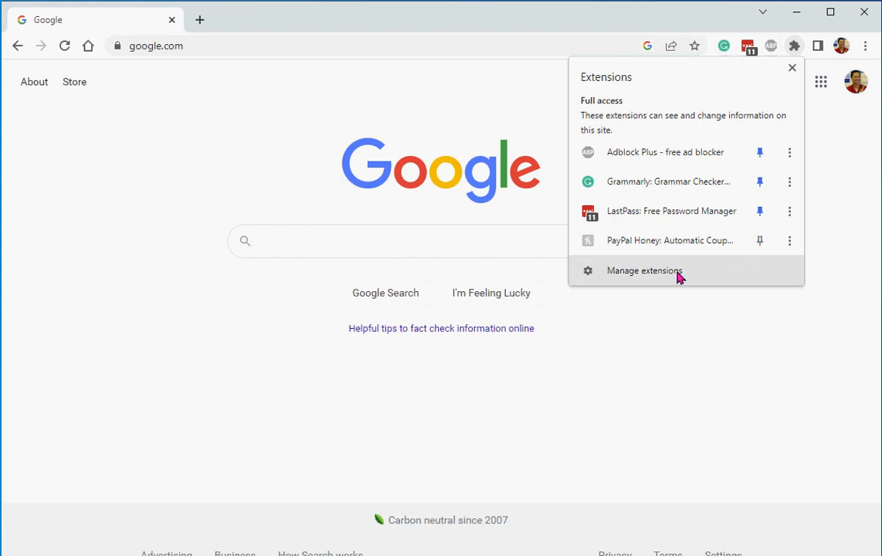
pyautogui.click(644, 271)
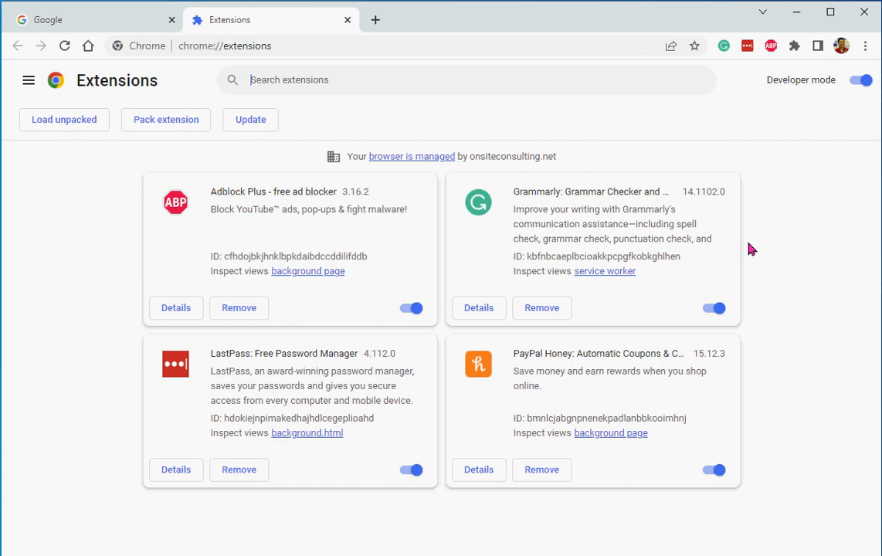
pyautogui.moveTo(777, 237)
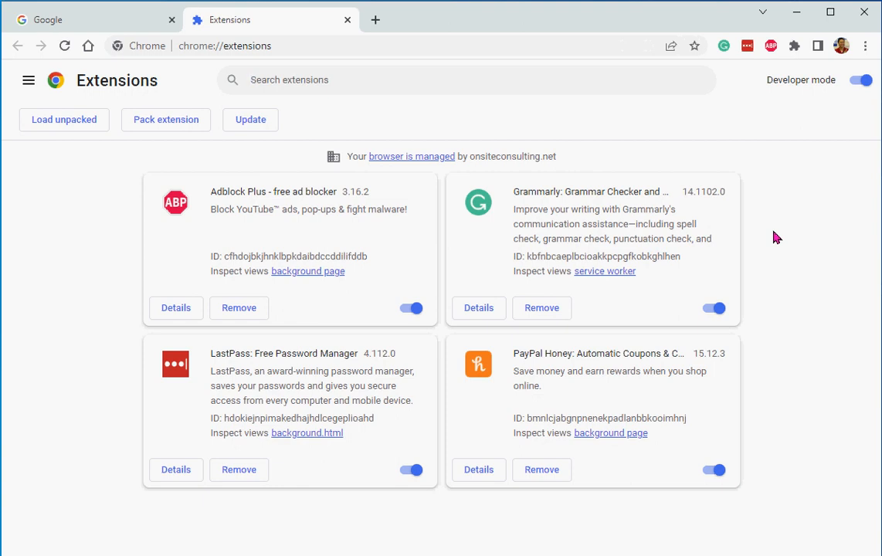
pyautogui.moveTo(649, 238)
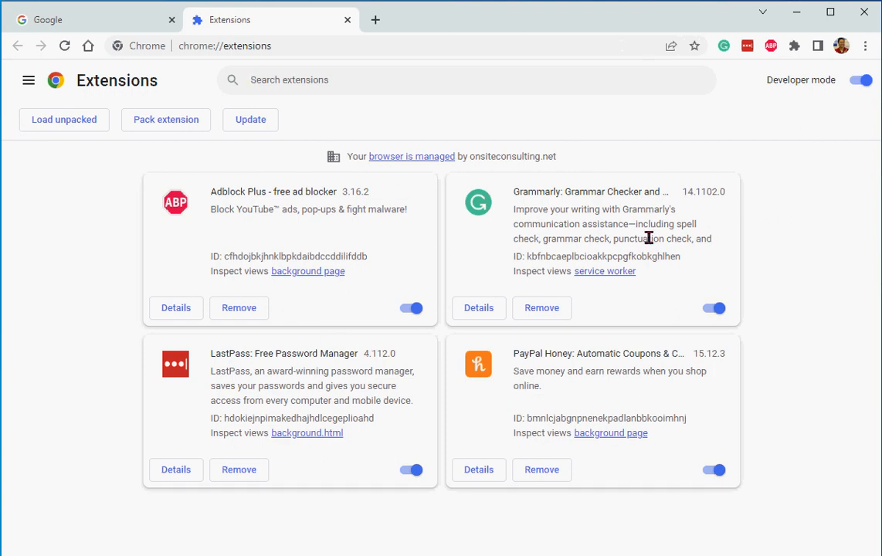
pyautogui.moveTo(350, 276)
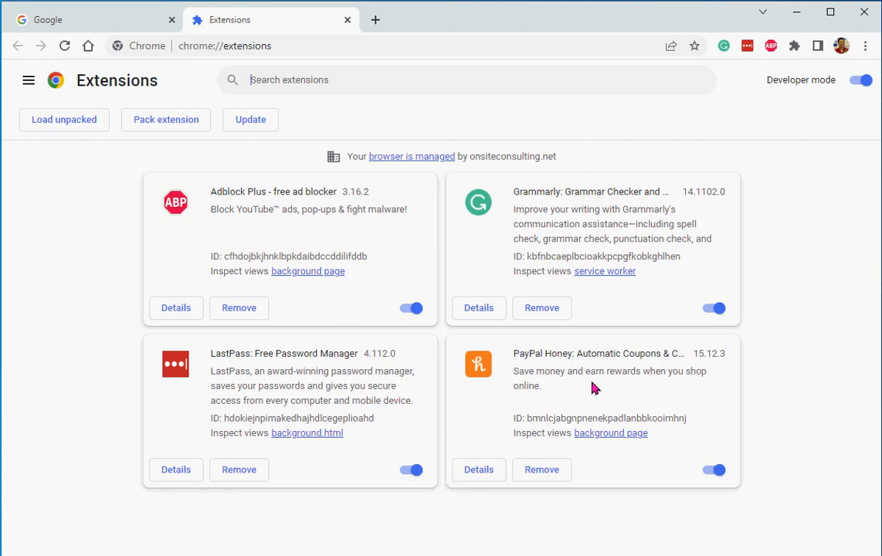
pyautogui.moveTo(203, 243)
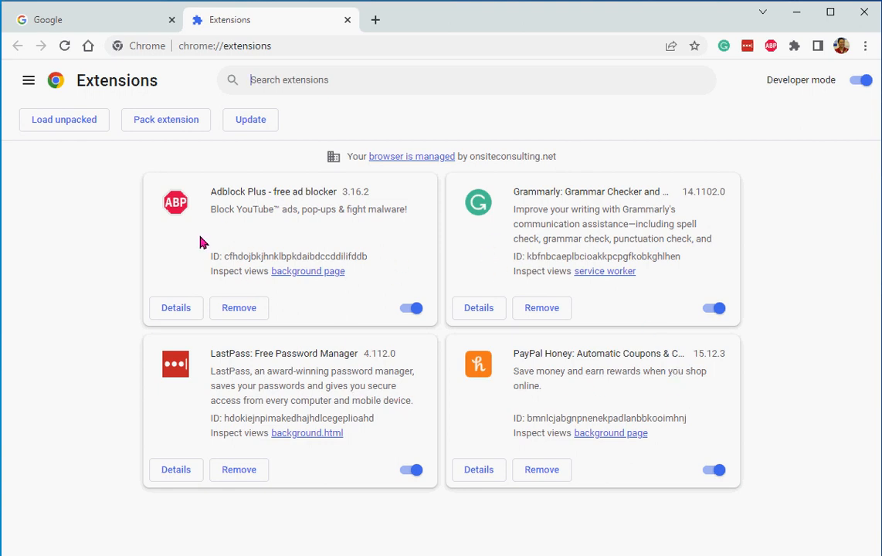
pyautogui.moveTo(263, 313)
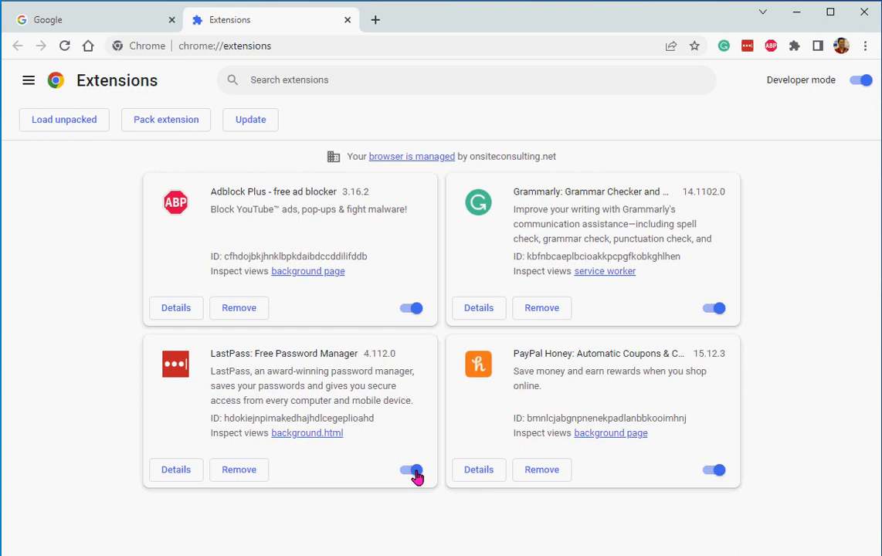
pyautogui.click(412, 470)
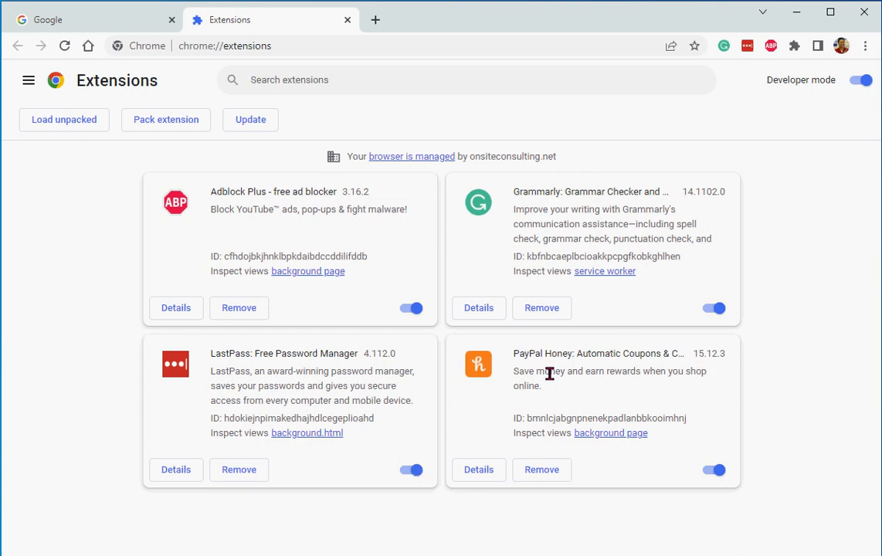
pyautogui.moveTo(658, 372)
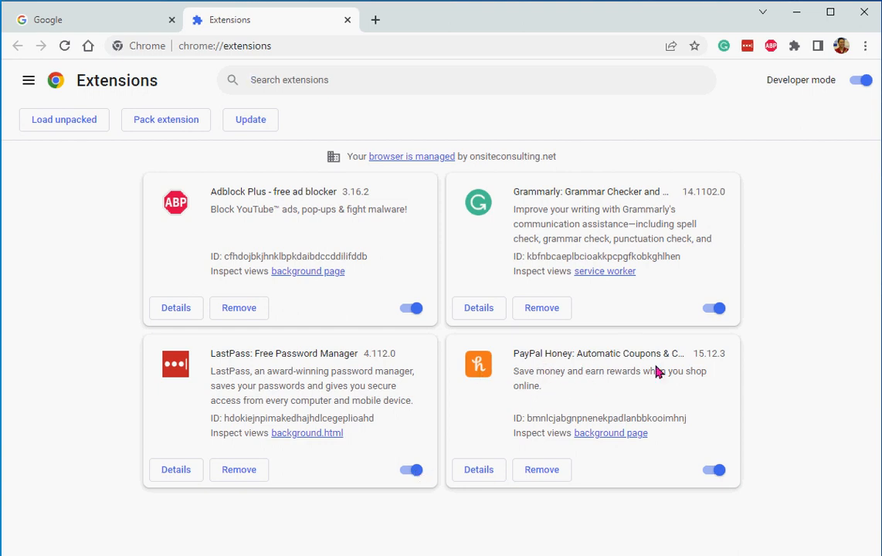
pyautogui.moveTo(545, 479)
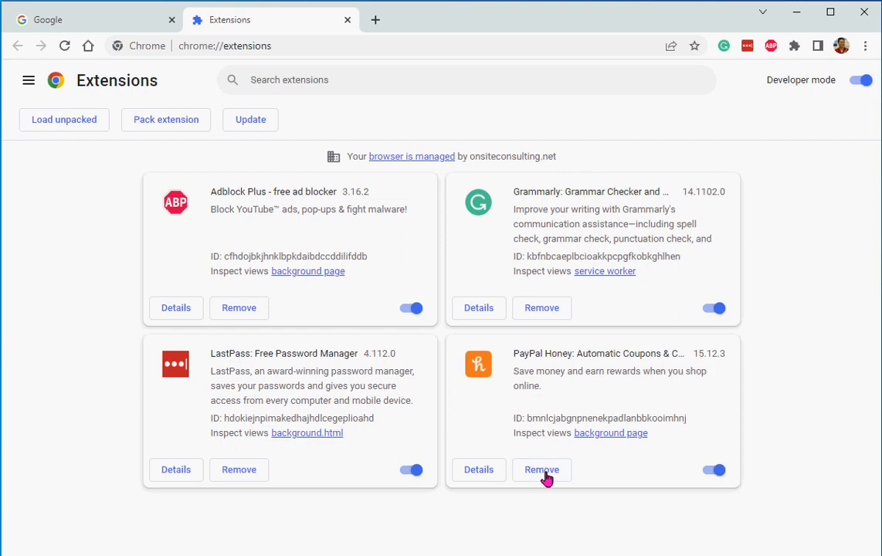
# Step: Remove the PayPal Honey extension and confirm the uninstall
pyautogui.click(541, 469)
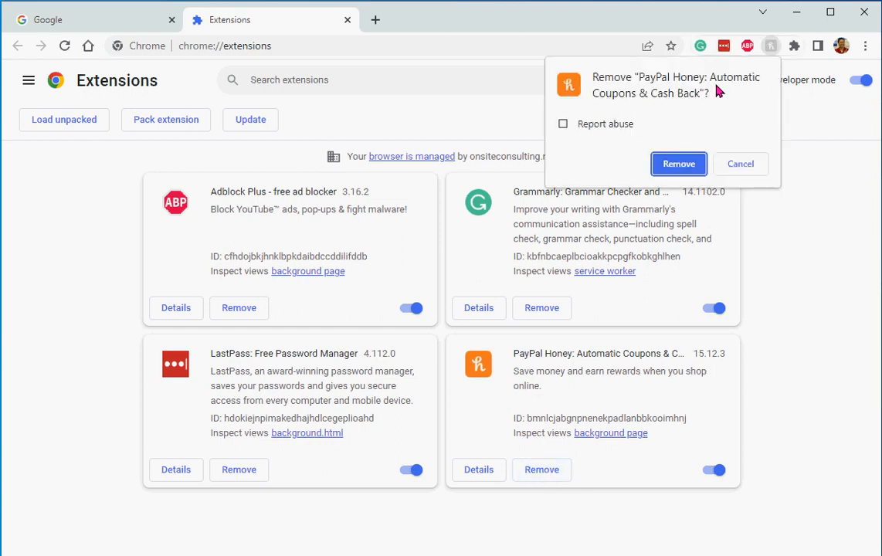
pyautogui.moveTo(678, 164)
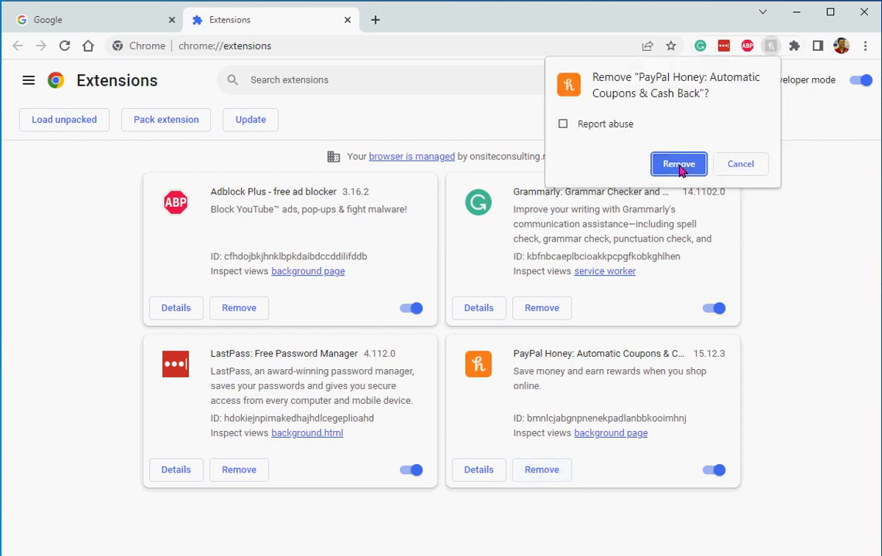
pyautogui.click(679, 164)
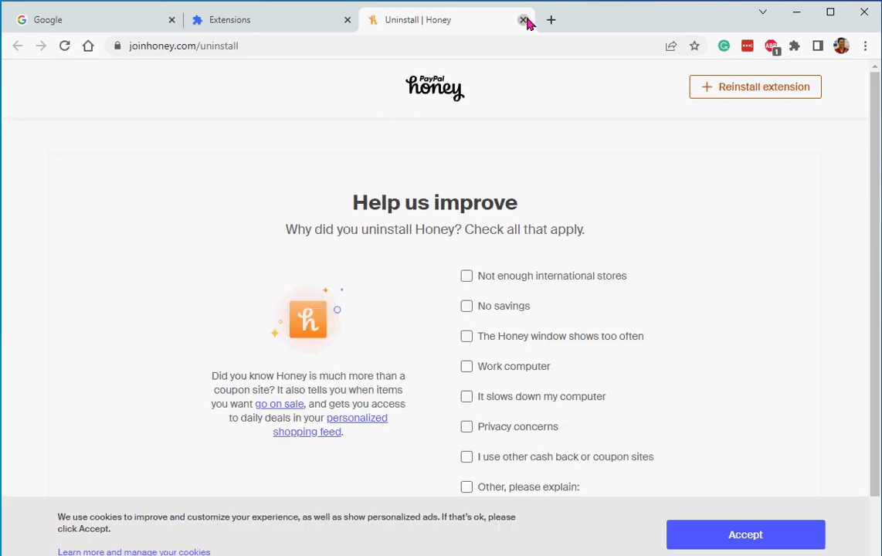
# Step: Close the Uninstall | Honey tab to return to chrome://extensions
pyautogui.click(524, 19)
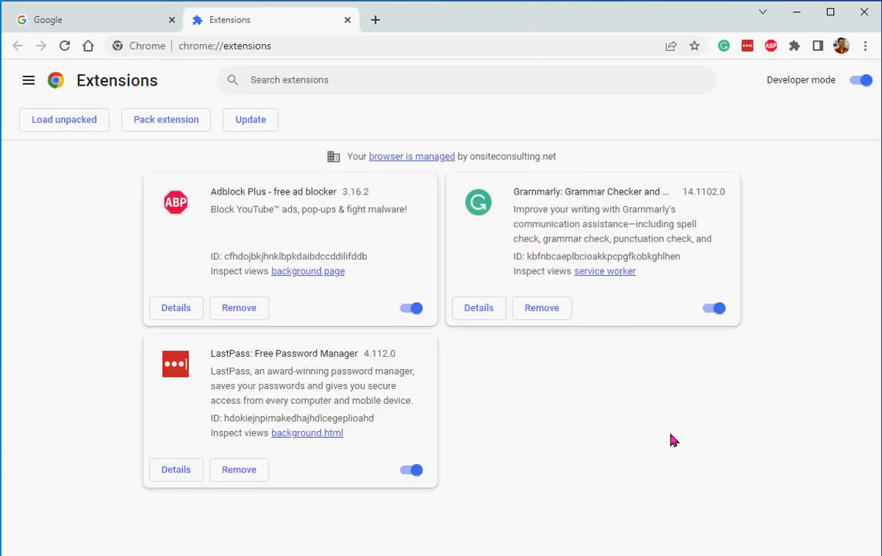
pyautogui.moveTo(567, 431)
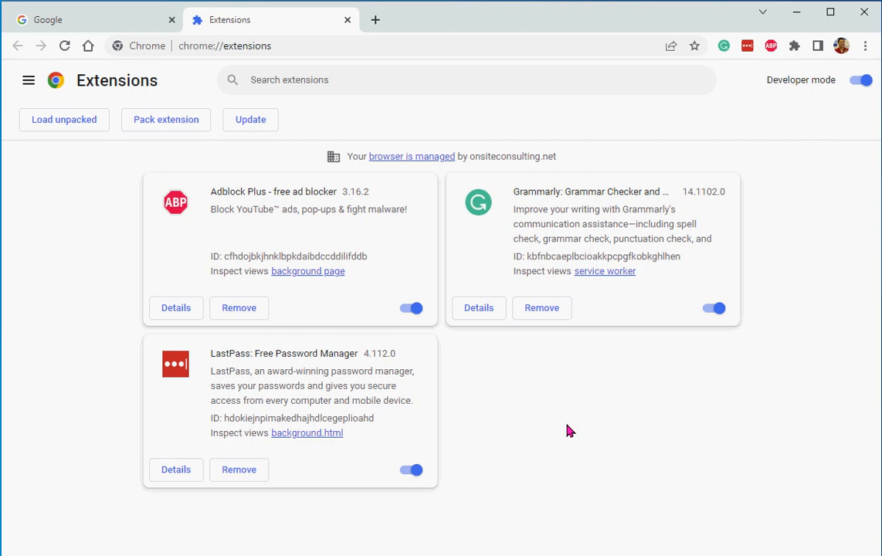
pyautogui.moveTo(713, 319)
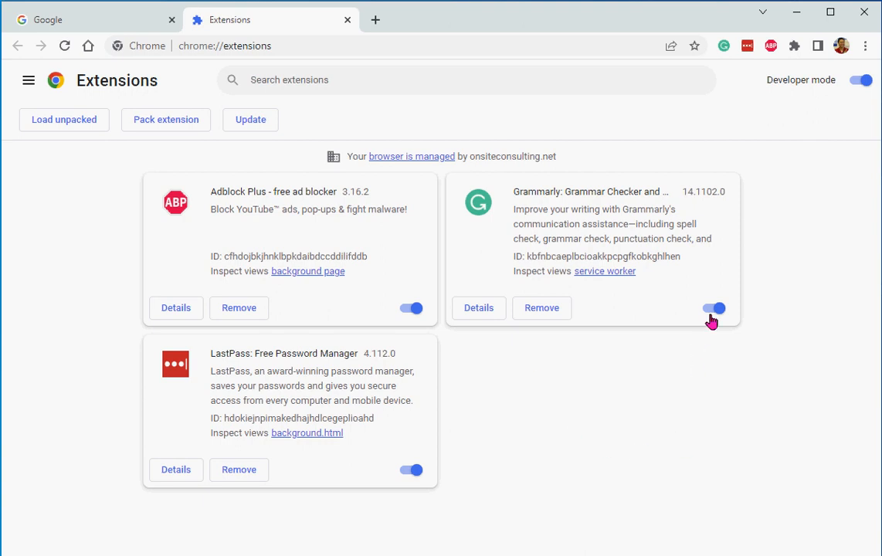
pyautogui.moveTo(466, 332)
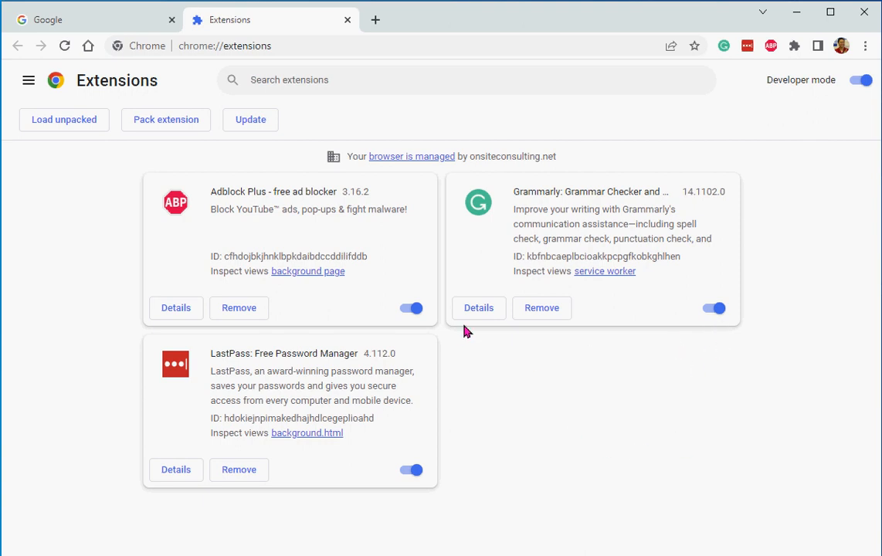
pyautogui.moveTo(622, 400)
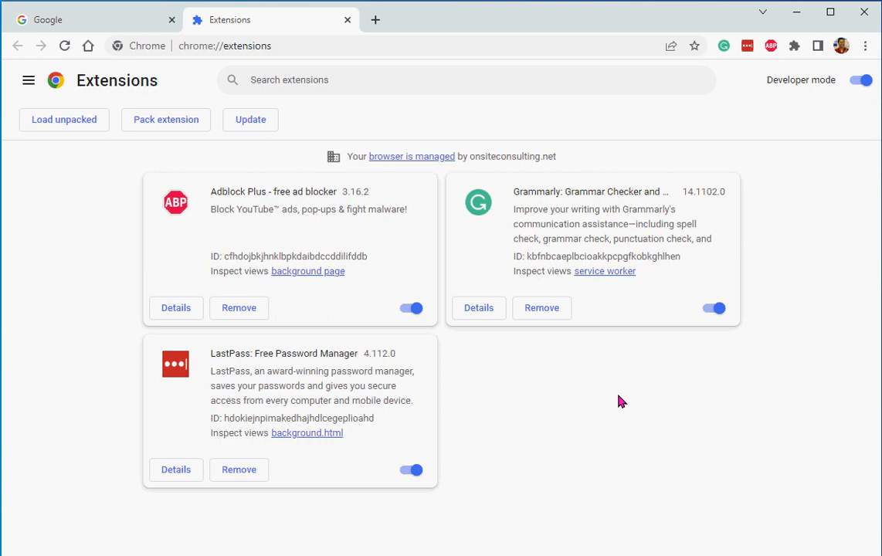